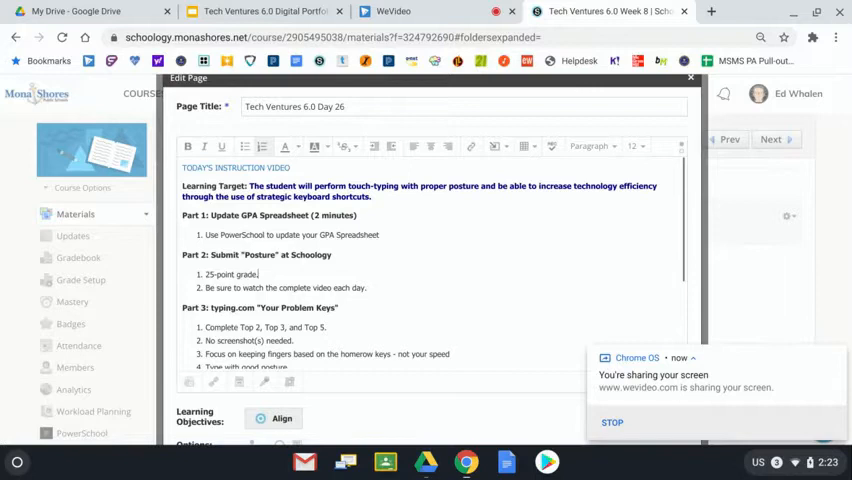
Open the presentation's File menu and close it without choosing anything.
left_click(260, 11)
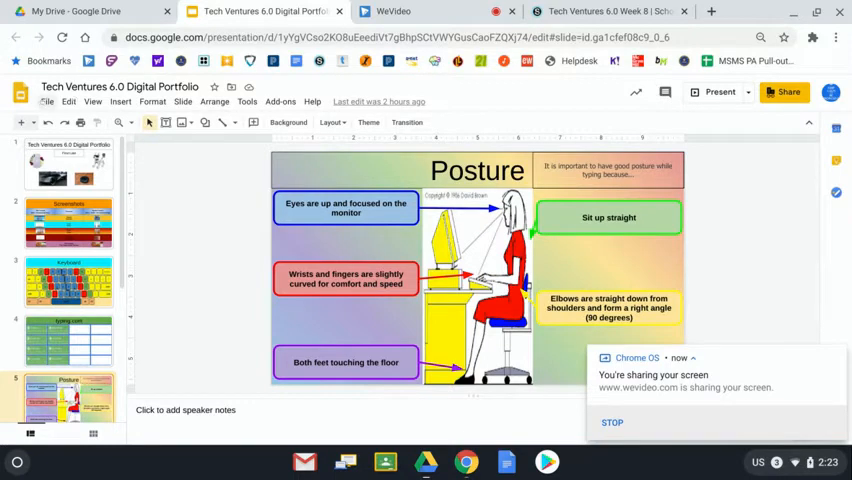
left_click(41, 101)
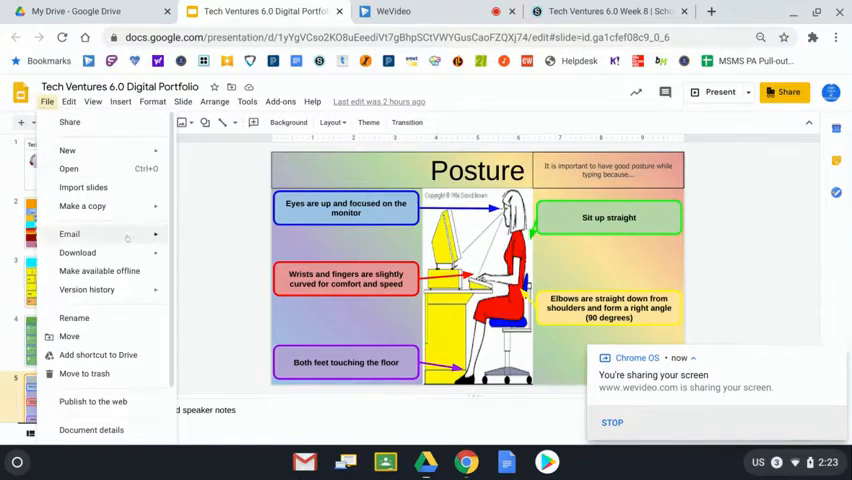
left_click(77, 252)
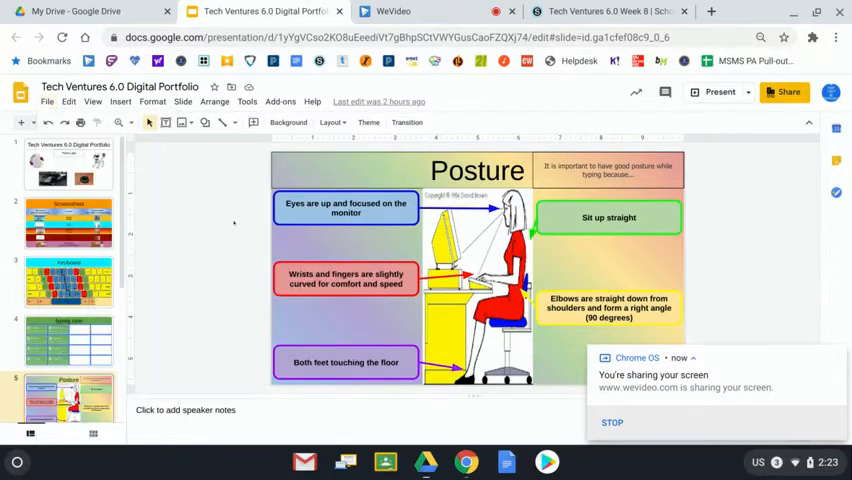
mouse_move(247, 217)
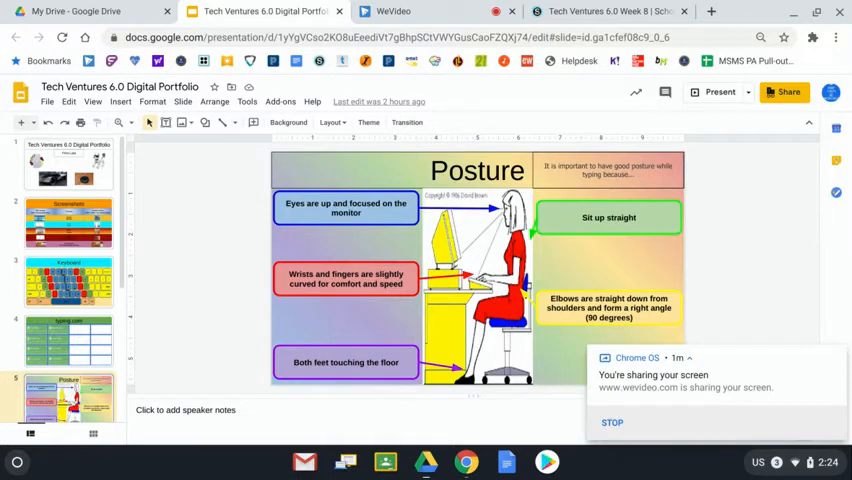
mouse_move(554, 218)
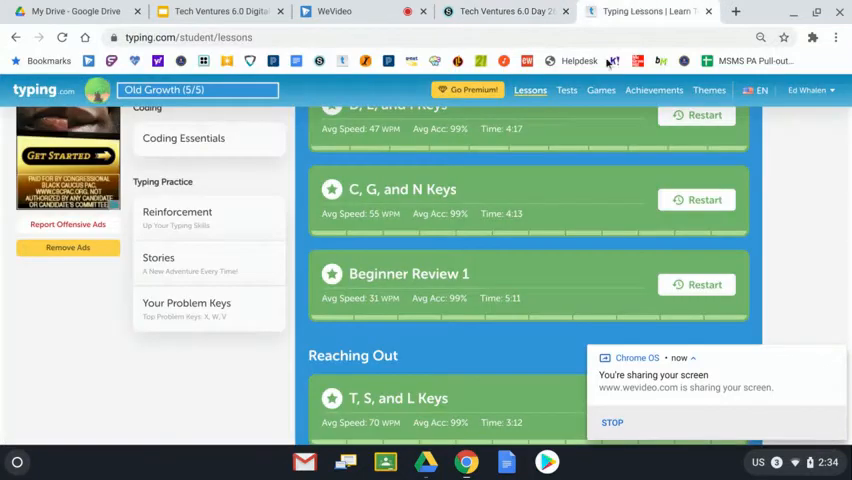
Review the completed lessons list and open Your Problem Keys under Typing Practice.
scroll("down", 3)
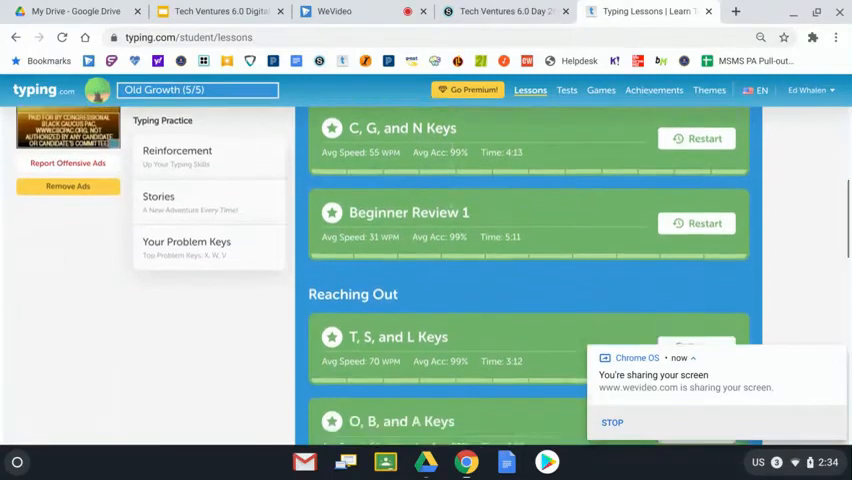
scroll("down", 3)
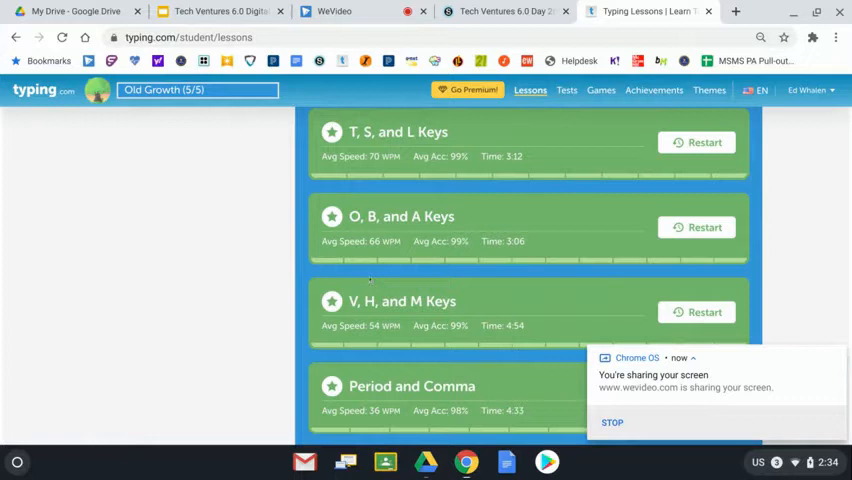
scroll("up", 3)
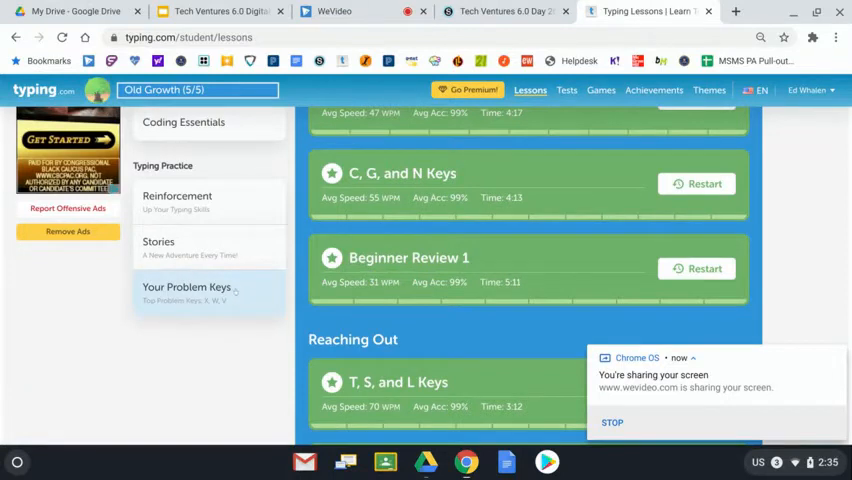
scroll("up", 3)
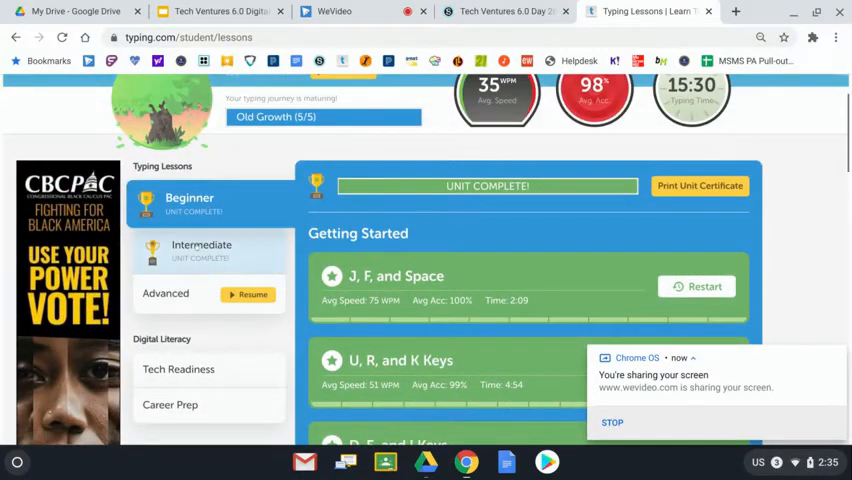
scroll("down", 3)
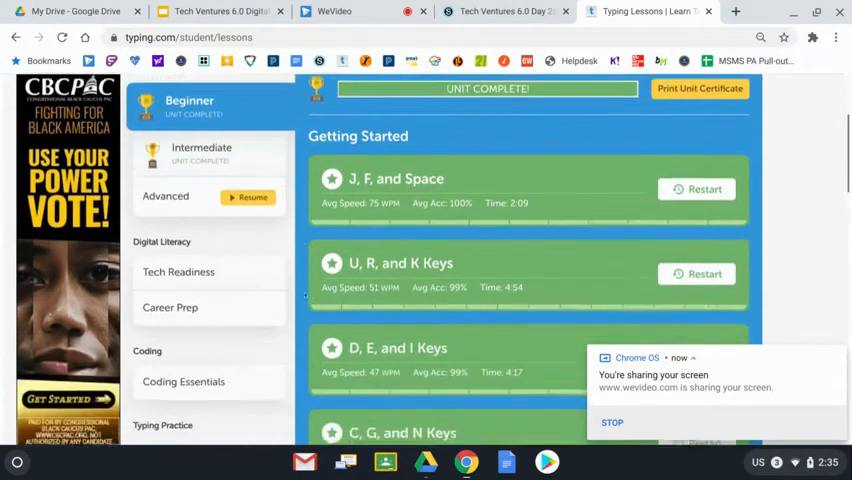
scroll("down", 3)
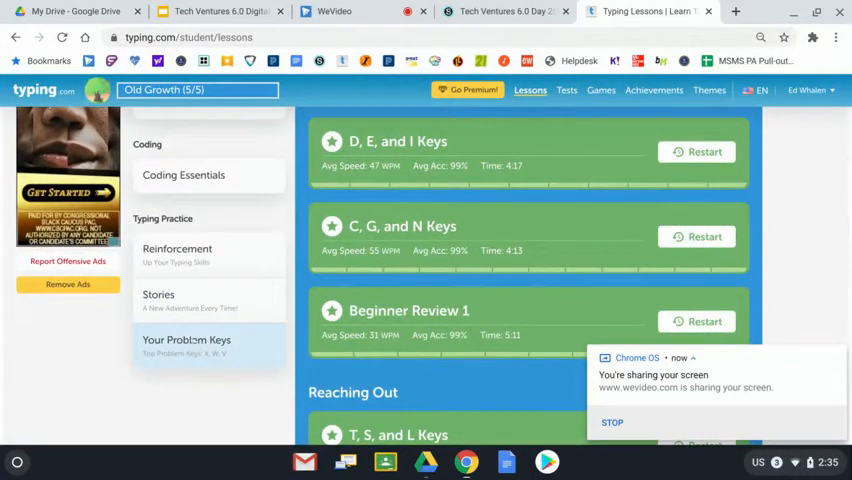
left_click(186, 340)
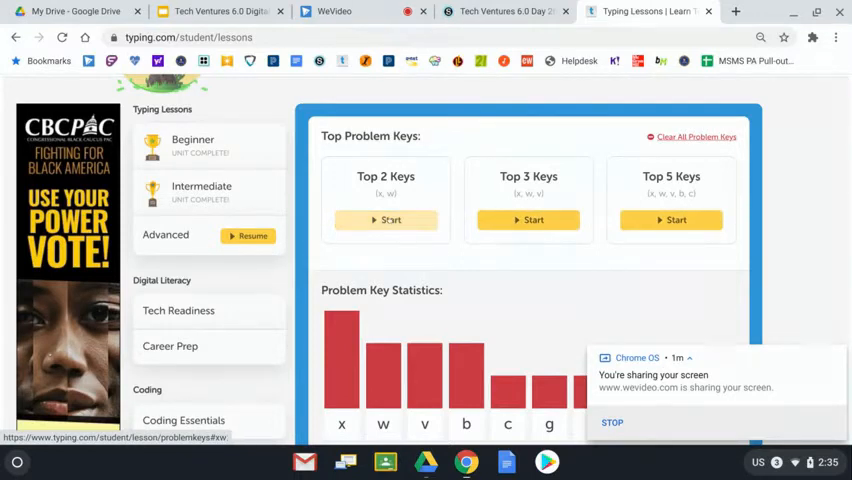
Launch the one-minute Top 2 Keys test for X and W, past its introduction.
left_click(386, 219)
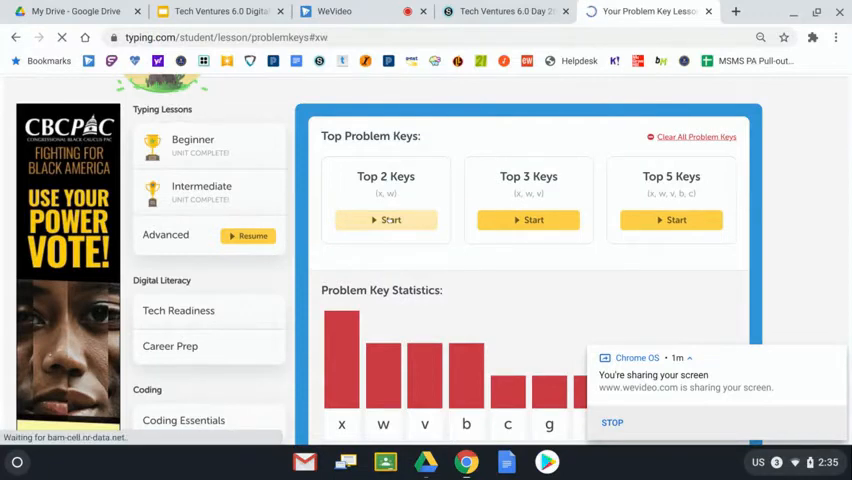
left_click(386, 219)
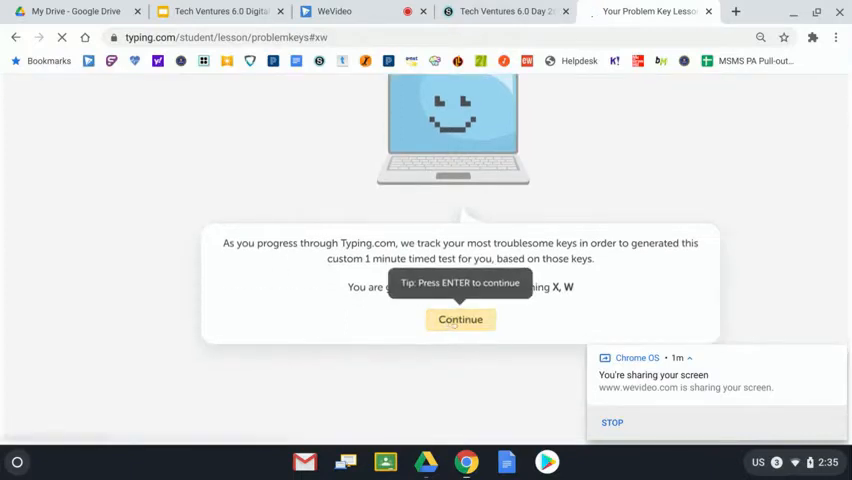
left_click(460, 319)
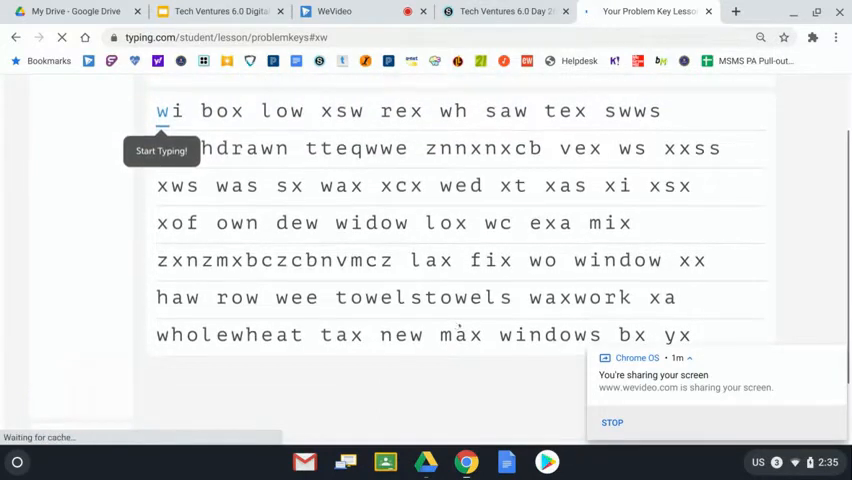
left_click(495, 11)
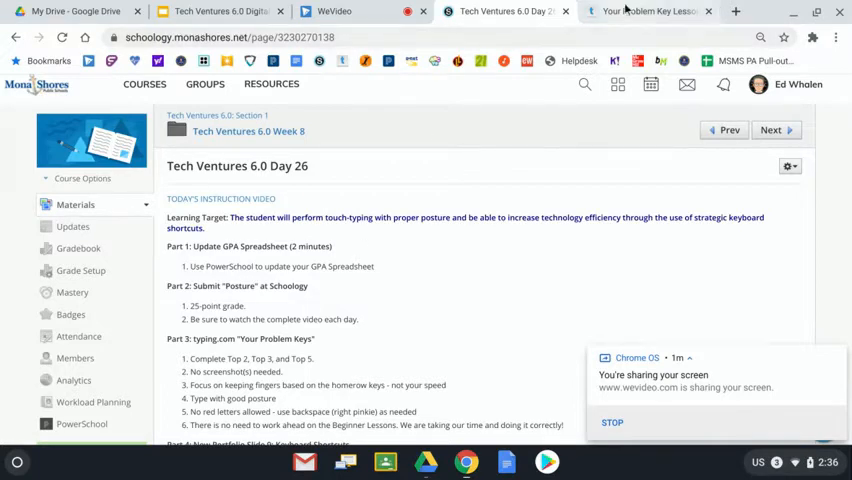
left_click(648, 12)
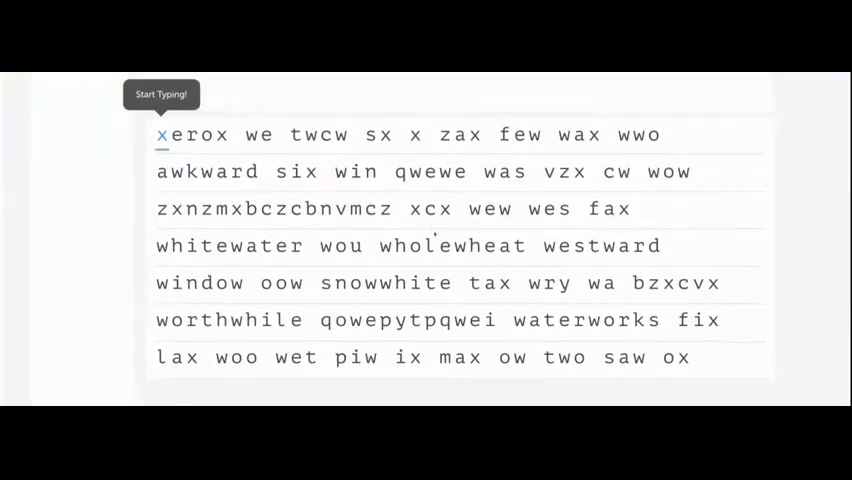
Type the Top 2 test text and launch the Top 3 Keys test for X, W and V.
type("xerox we twcw sx x zax few wax")
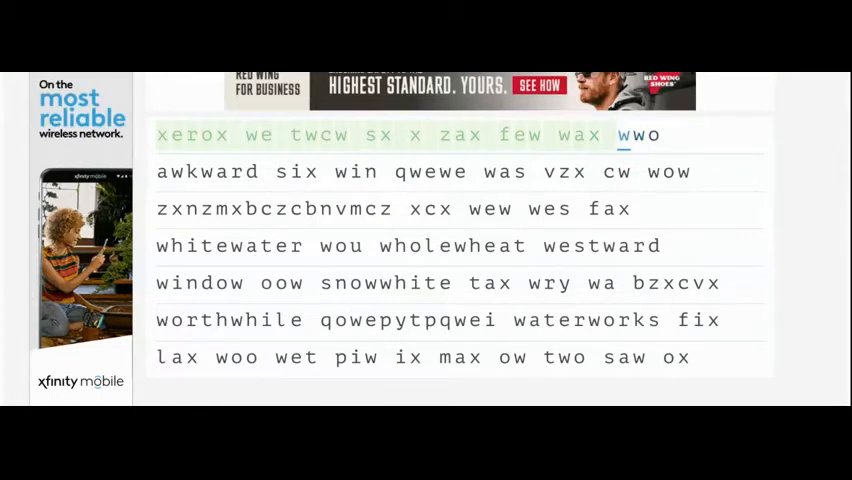
scroll("down", 3)
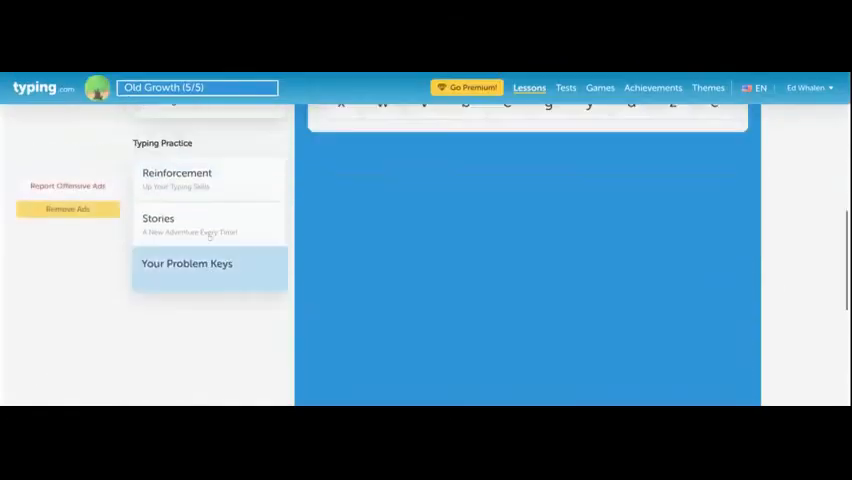
left_click(186, 265)
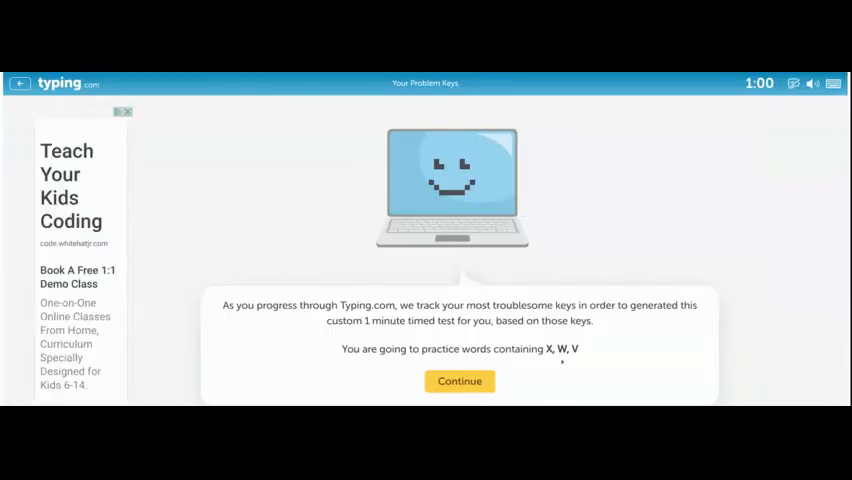
left_click(458, 380)
type("vzx wo tax nvrv q")
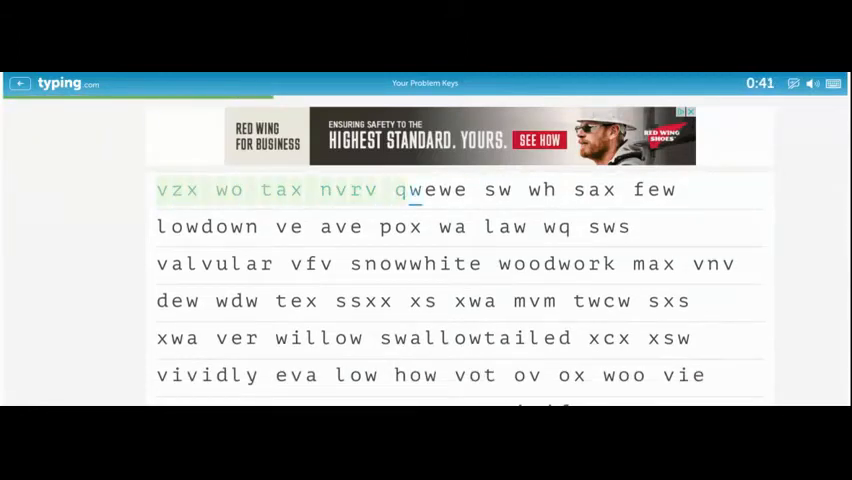
Type the practice words, including 'valvular' and 'vondervotteimittis vividly'.
type("wewe sw wh sax few")
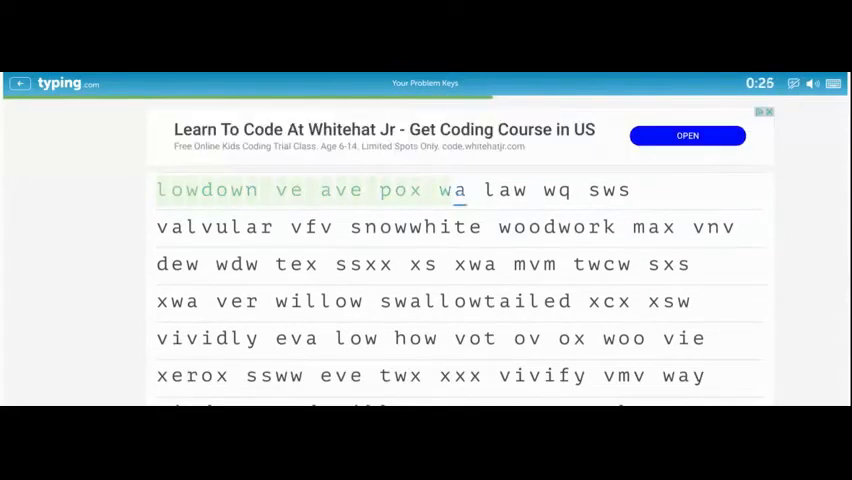
type("valvular")
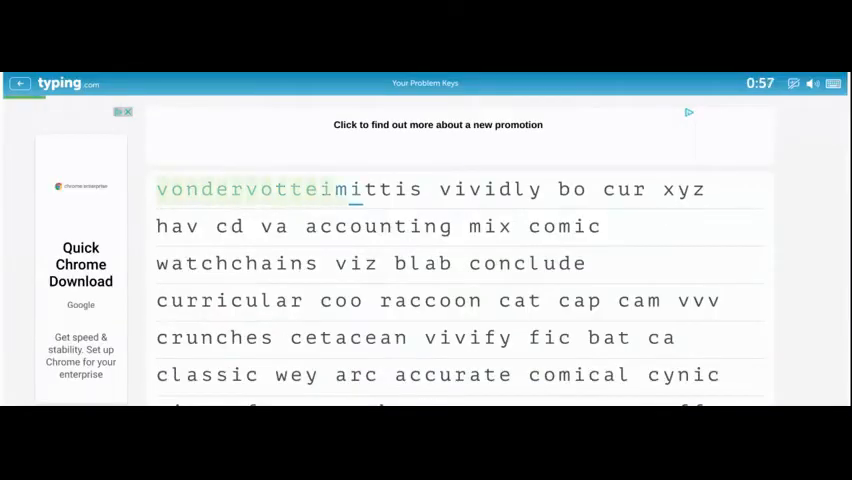
type("vondervotteimittis vividly bo cur xyz")
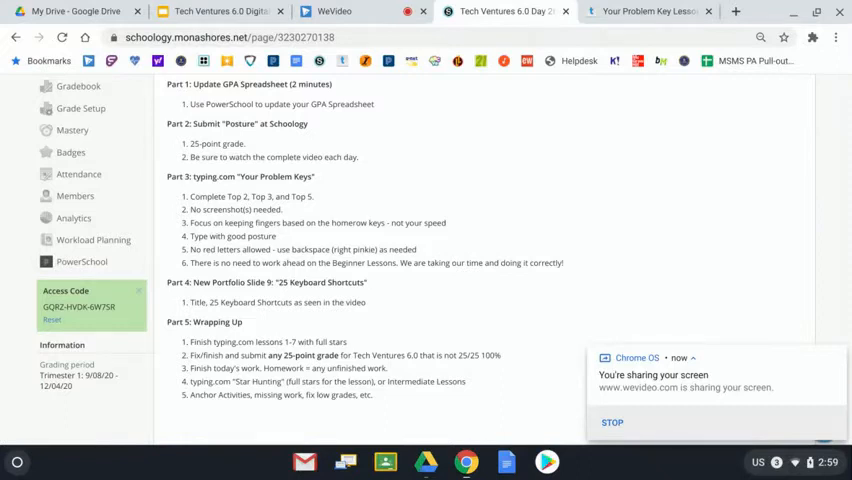
mouse_move(371, 303)
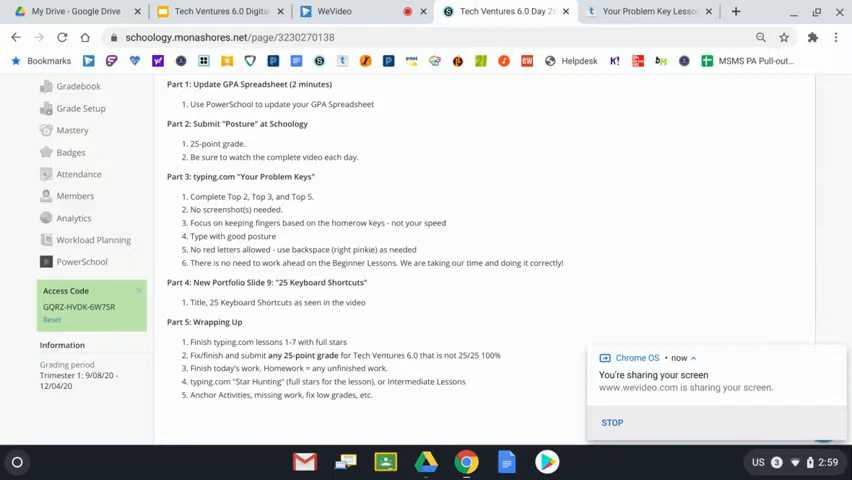
Switch to the Schoology tab showing the Day 26 instructions.
left_click(221, 13)
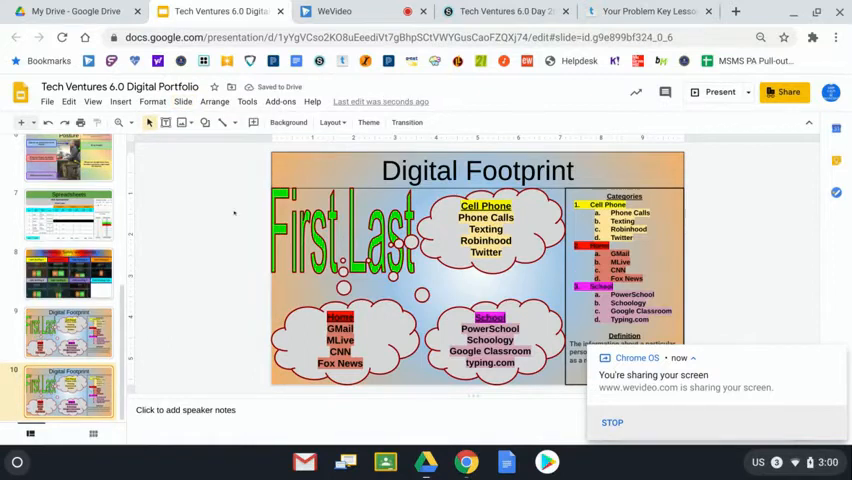
Delete the copied body content from slide 10 and select the Digital Footprint title.
left_click(475, 270)
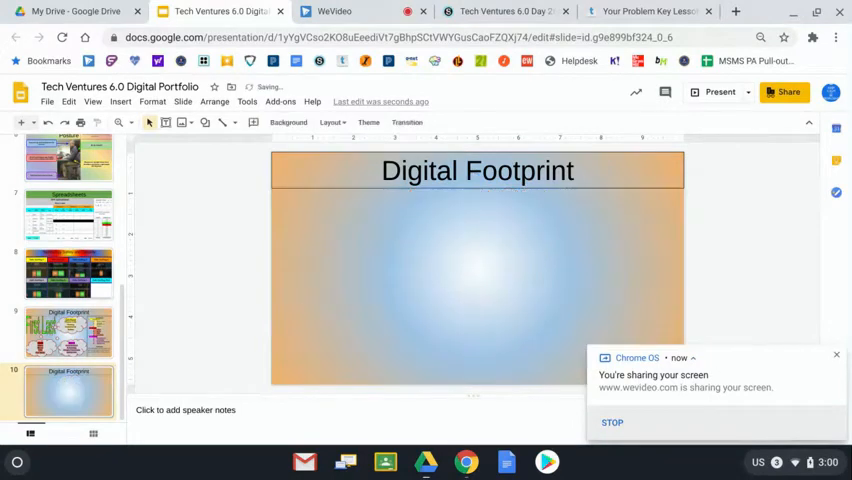
left_click(477, 170)
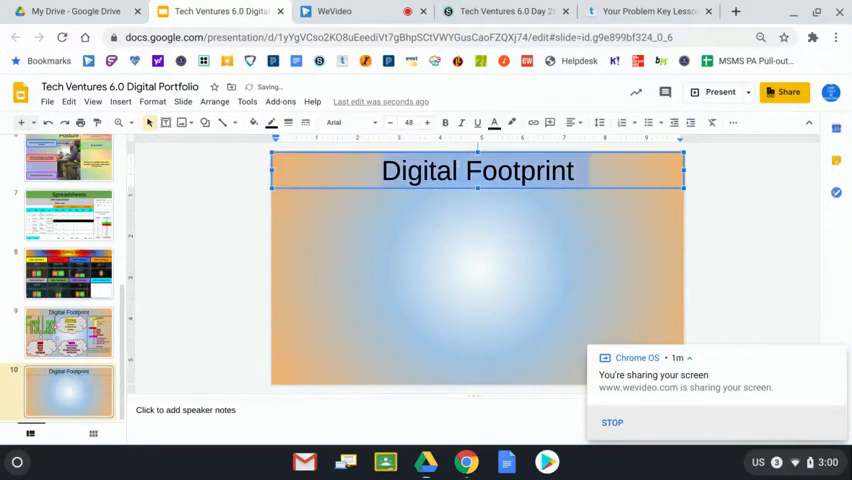
Type '25 Keyboard Shortcuts' into slide 10's title placeholder.
type("2")
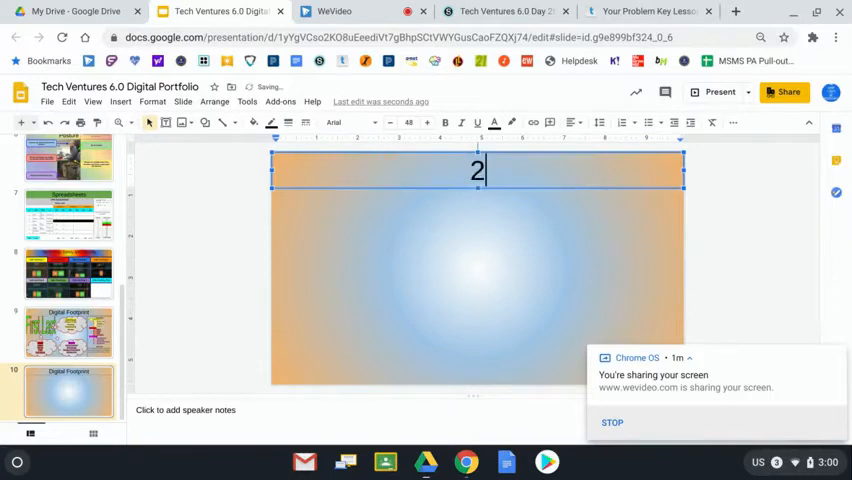
type("5 Keyb")
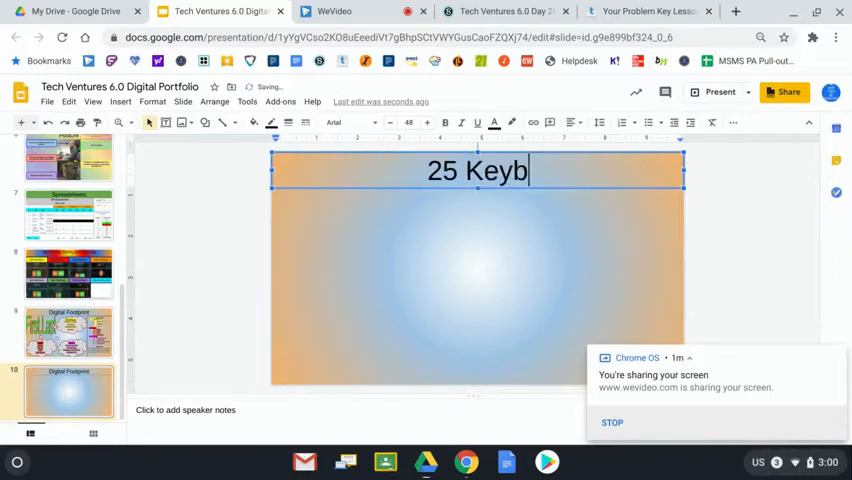
type("oard Sh")
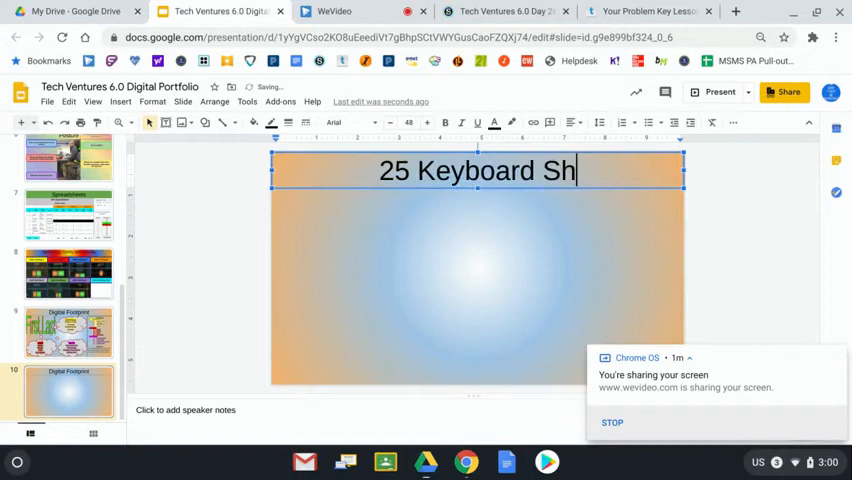
type("ortcu")
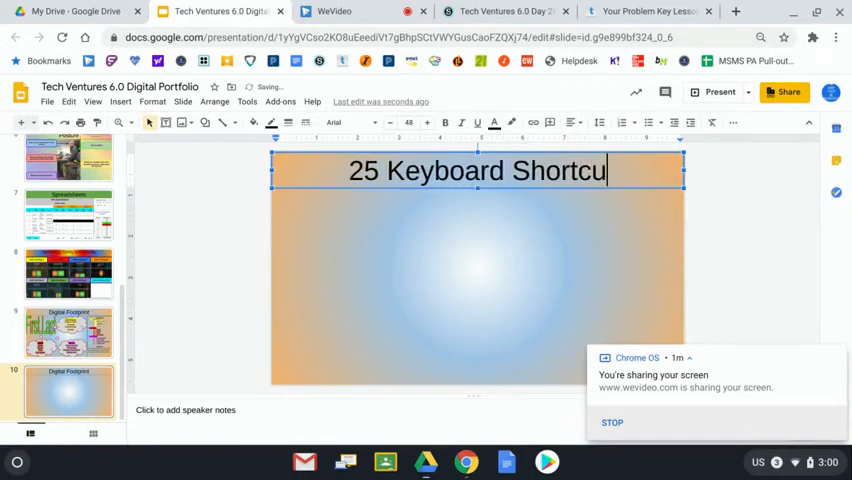
type("ts")
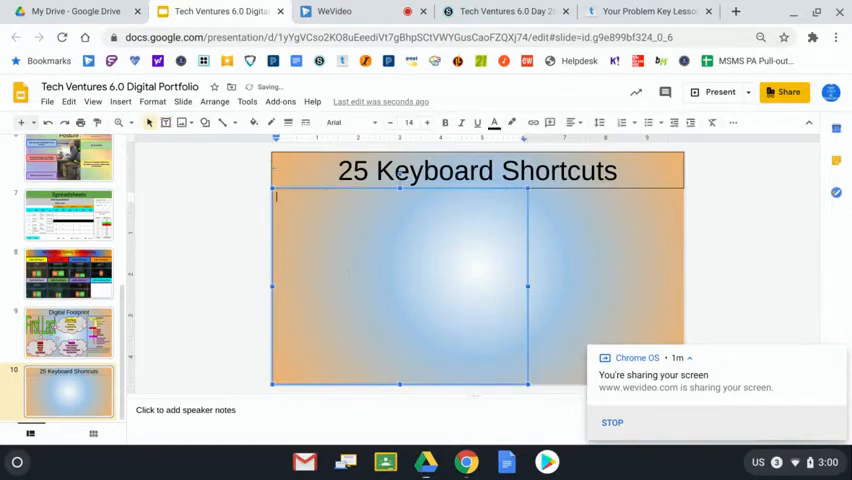
Place the cursor inside the new left-half text box below the title.
left_click(270, 122)
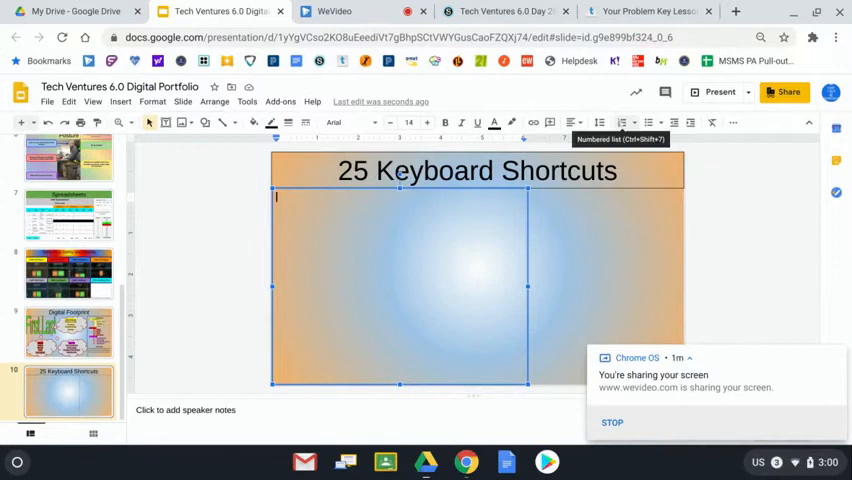
Apply numbered list formatting, type a placeholder first item, then erase part of it.
left_click(619, 122)
type("First Key + Se")
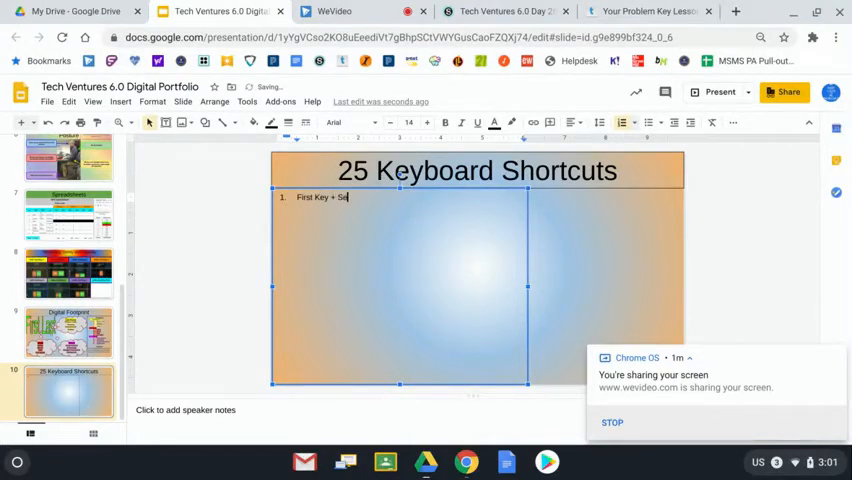
type("cond")
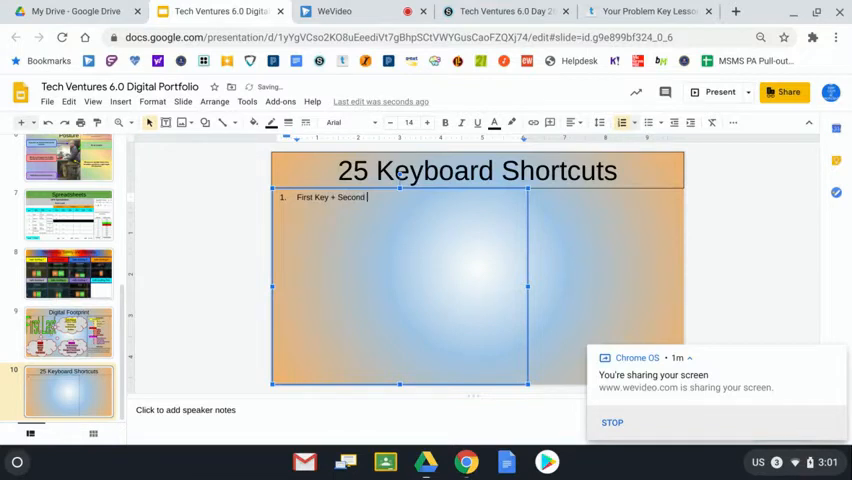
type("Key +")
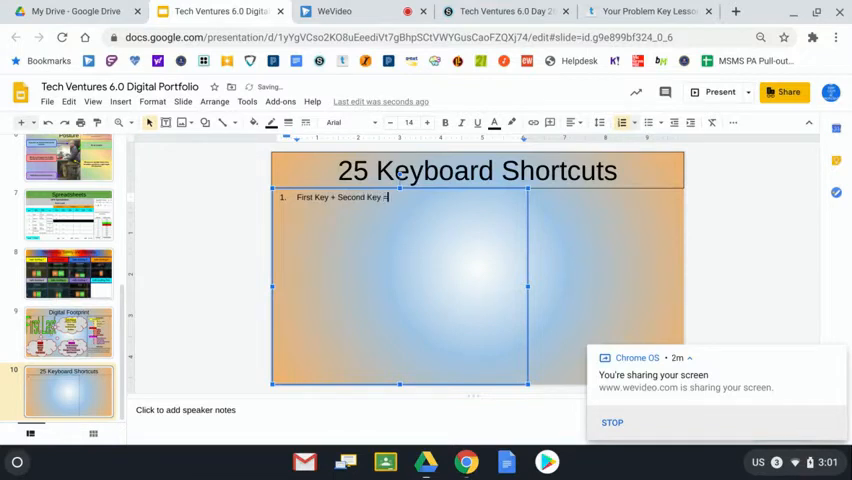
type("What it")
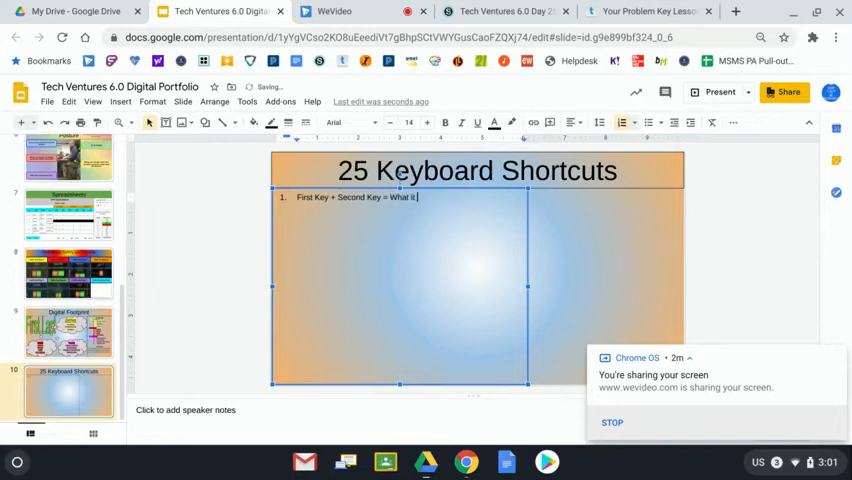
type("does")
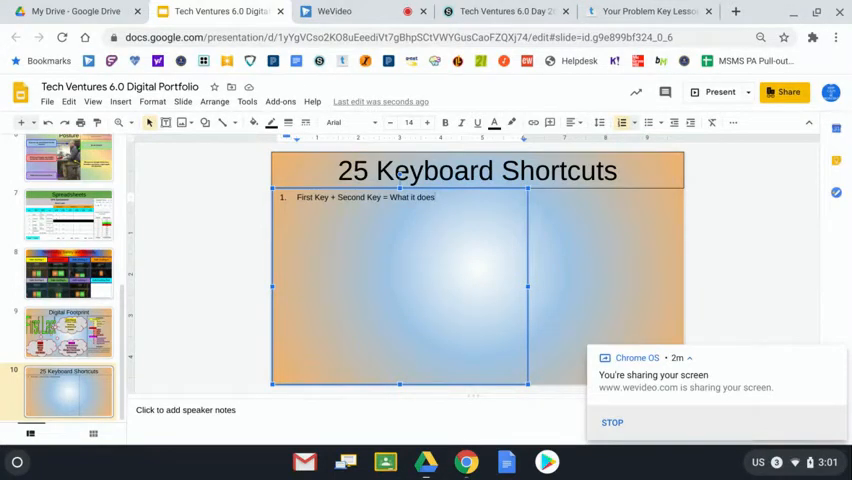
key("Backspace")
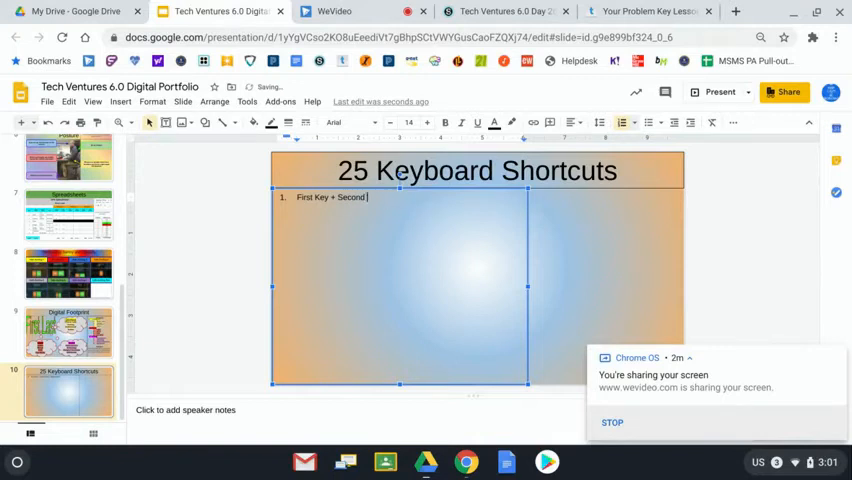
key("Backspace")
type("Ctrl +")
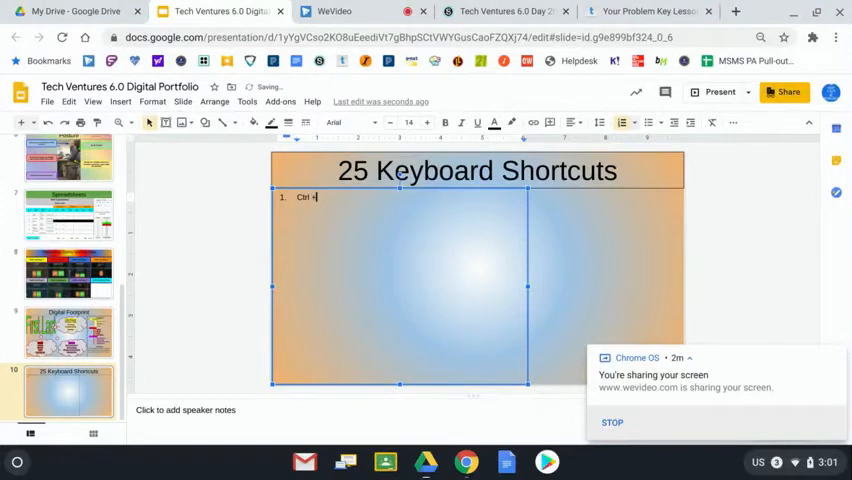
List Ctrl + C = Copy, Ctrl + V = Paste, Ctrl + D = Duplicate, then further Ctrl entries.
type("C")
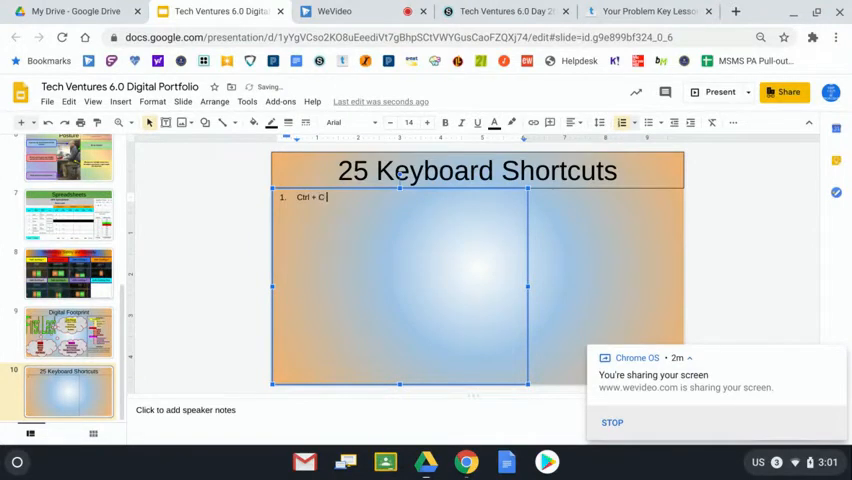
type("= Copy")
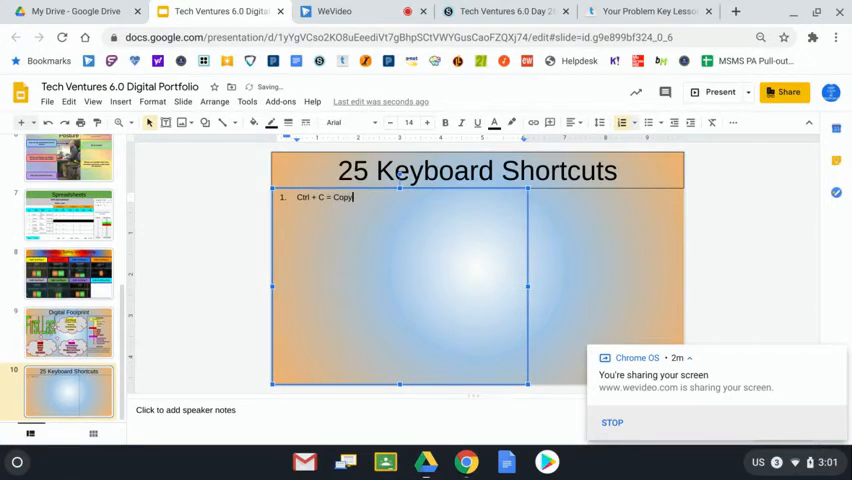
key("Enter")
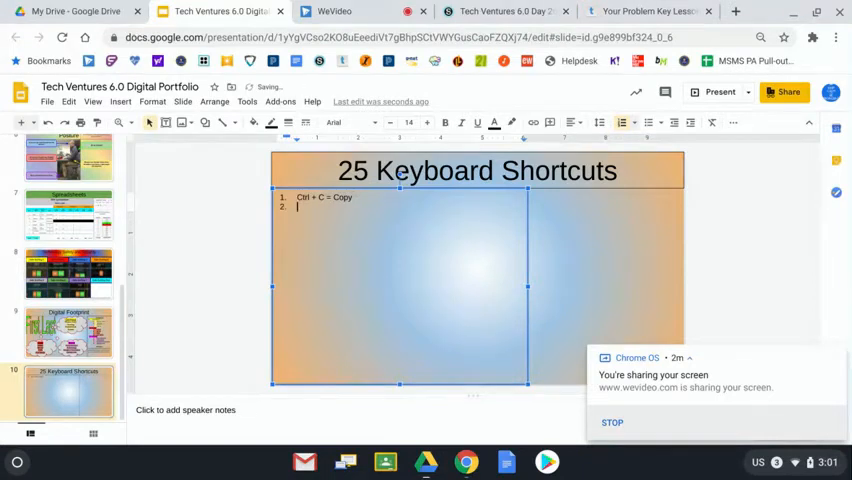
type("C")
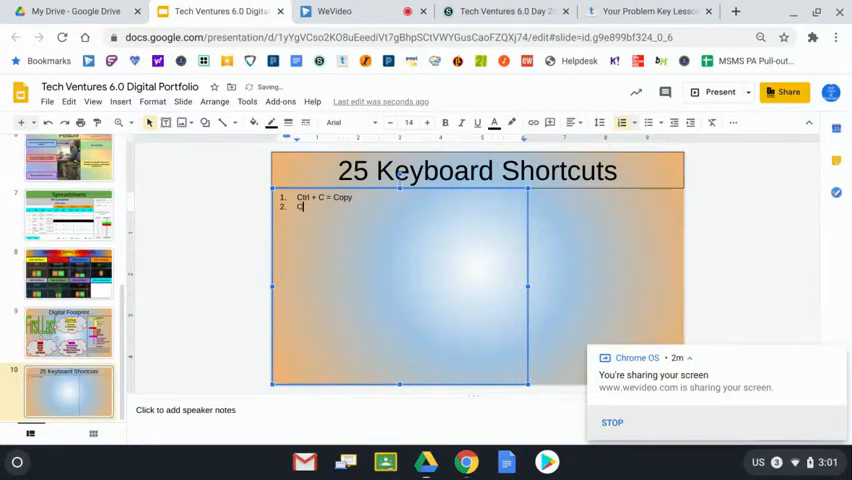
type("Ctrl + V =")
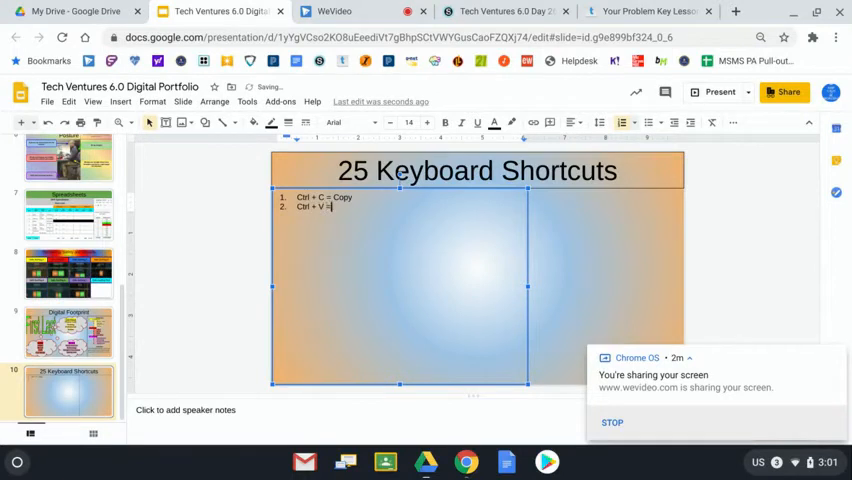
type("P")
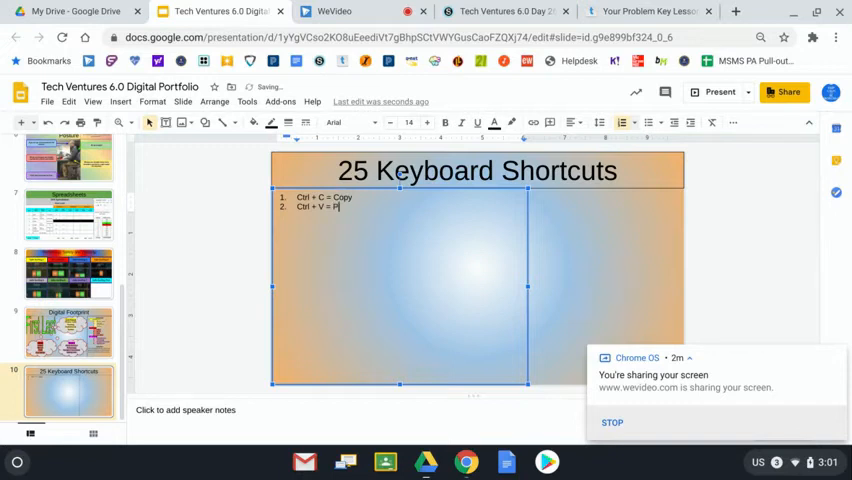
type("aste")
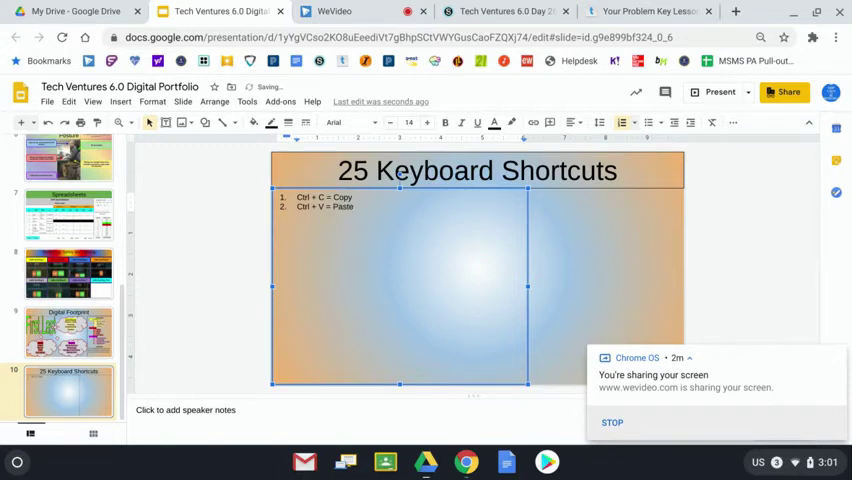
key("Enter")
type("Ctrl +")
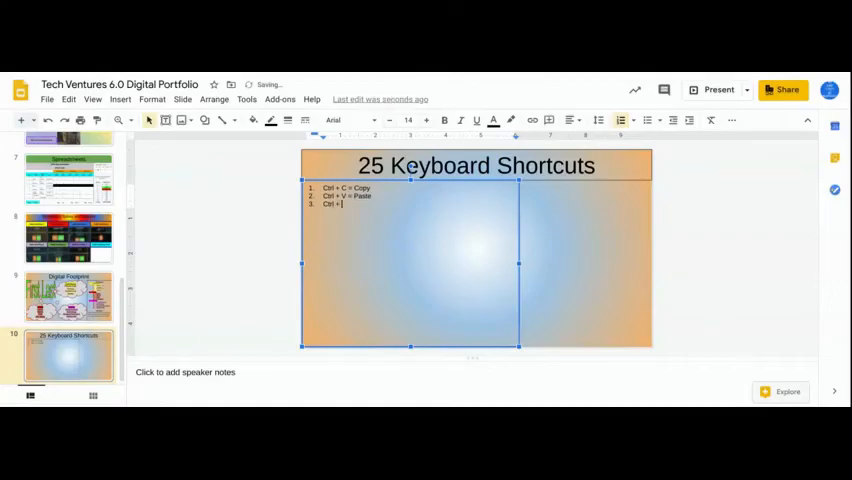
type("D = Duplicate")
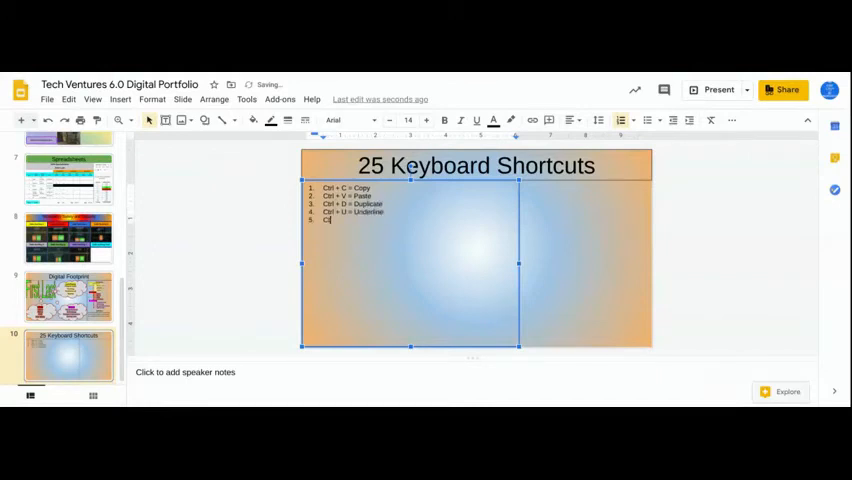
type("Ctrl + I =")
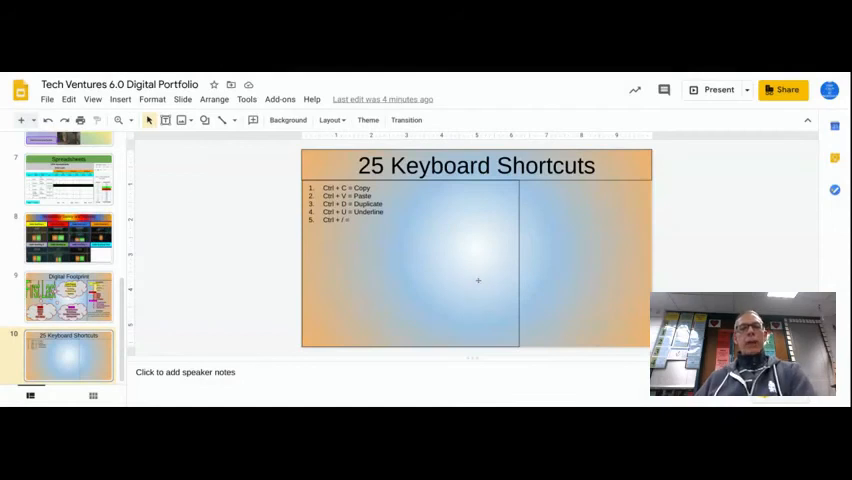
mouse_move(474, 277)
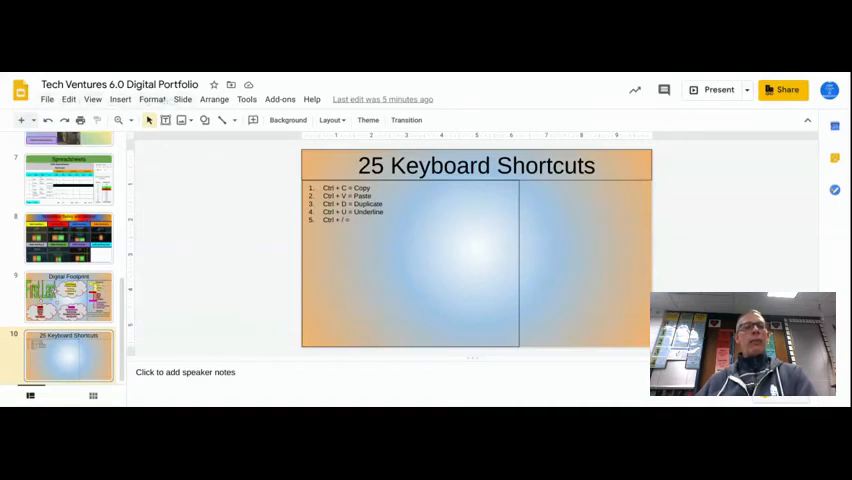
left_click(46, 99)
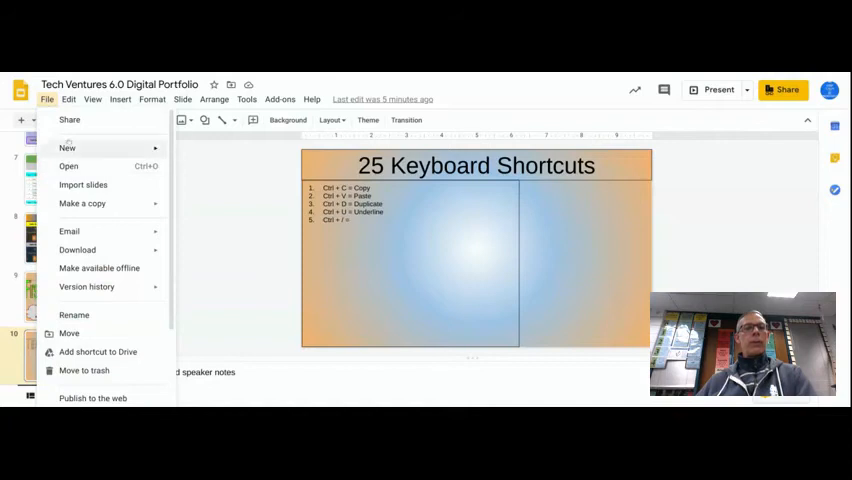
left_click(68, 99)
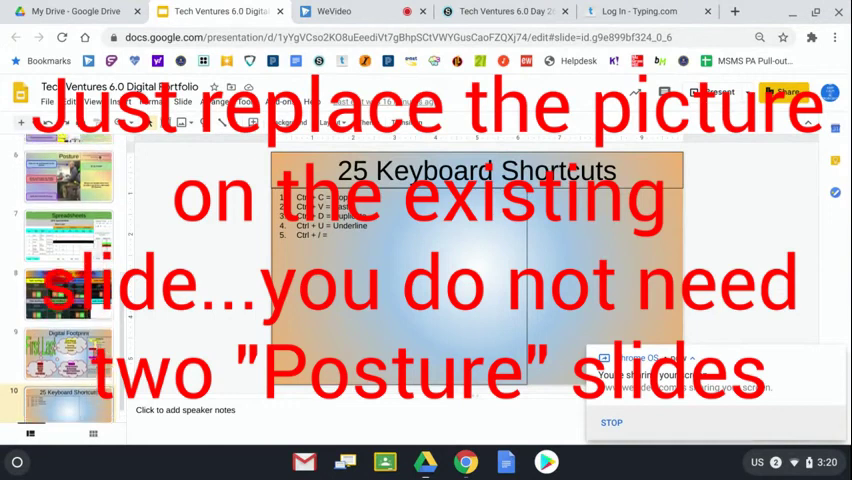
View the drawn-typist Posture slide 5, then the photo Posture slide 6.
scroll("down", 3)
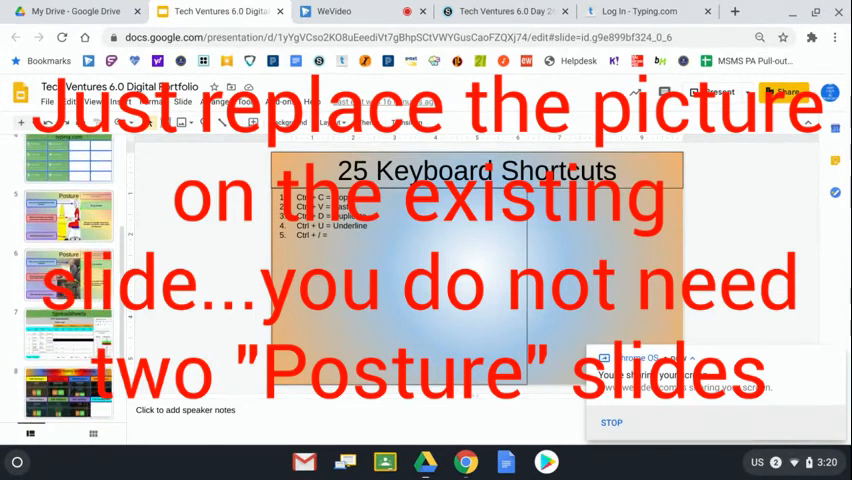
left_click(70, 215)
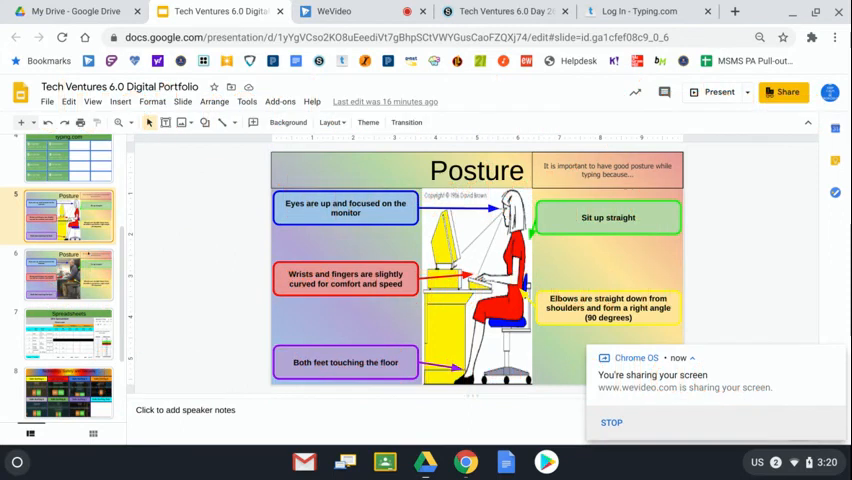
left_click(69, 278)
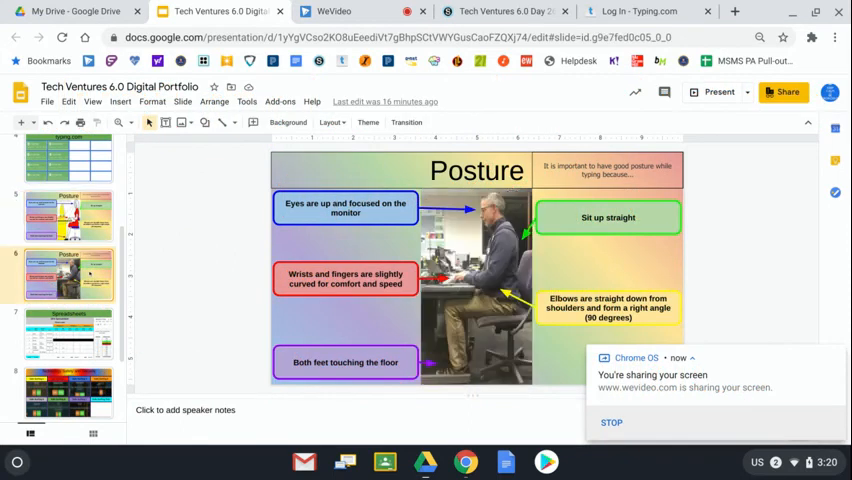